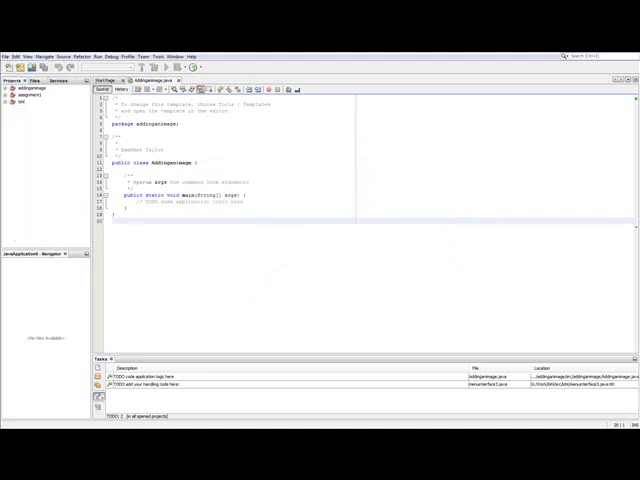
Start a new Java Application project named JavaApplication7 from the File menu.
{"action": "left_click", "coordinate": [8, 8]}
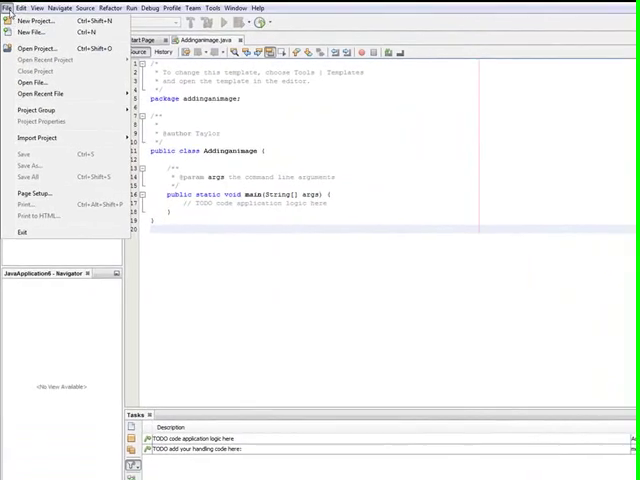
{"action": "left_click", "coordinate": [36, 20]}
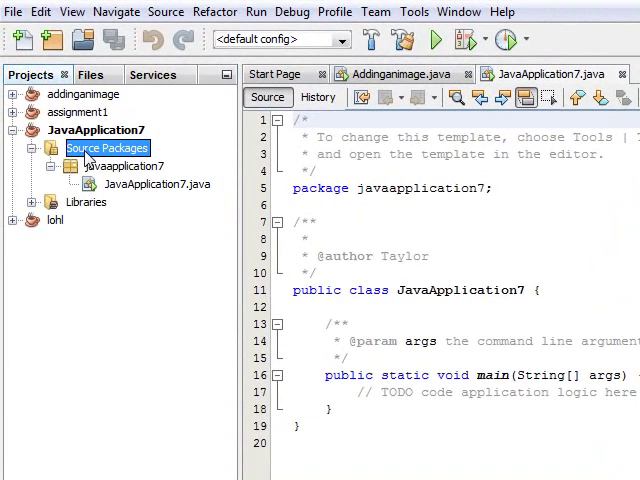
Create a JFrame Form named NewJFrame in the Source Packages and finish the wizard.
{"action": "right_click", "coordinate": [106, 148]}
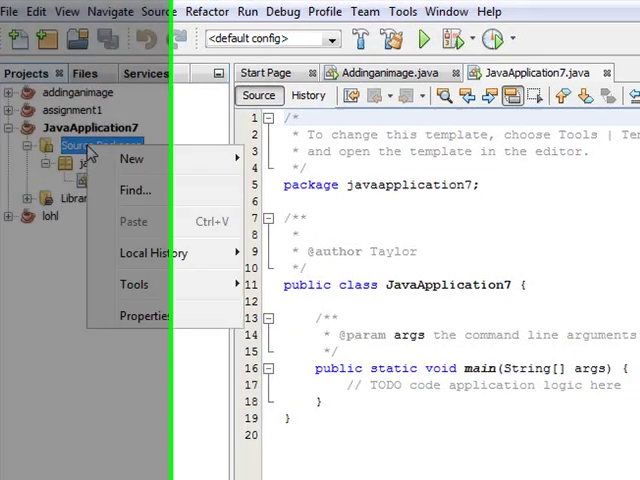
{"action": "left_click", "coordinate": [132, 158]}
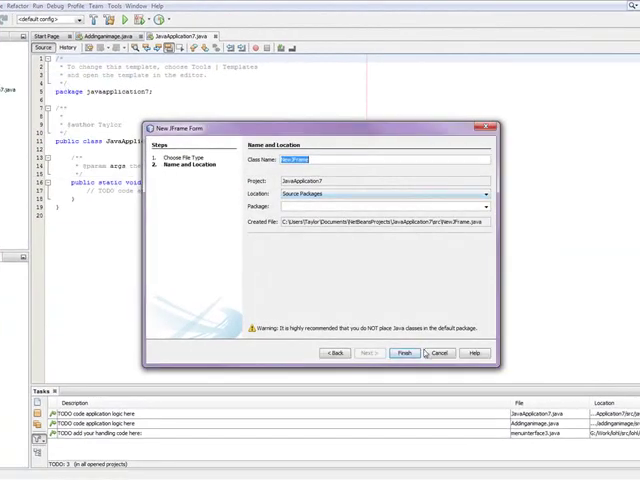
{"action": "left_click", "coordinate": [404, 352]}
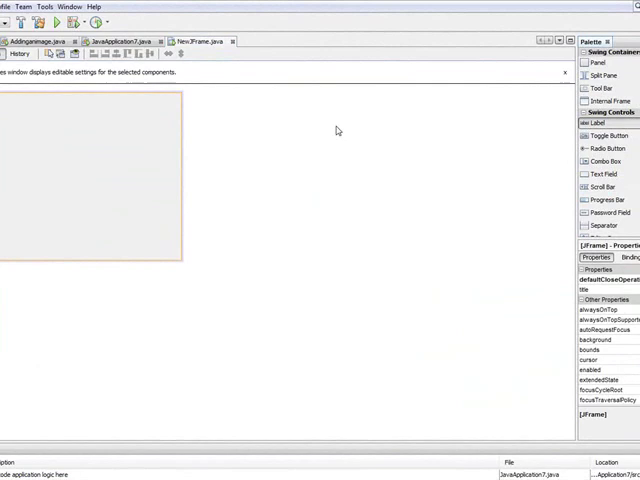
Drag a Label from the Swing Controls palette onto the NewJFrame design area.
{"action": "left_click_drag", "start_coordinate": [596, 122], "coordinate": [64, 172]}
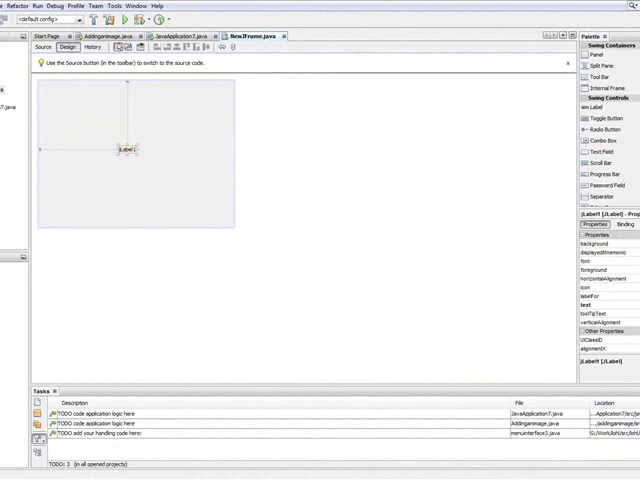
{"action": "mouse_move", "coordinate": [500, 238]}
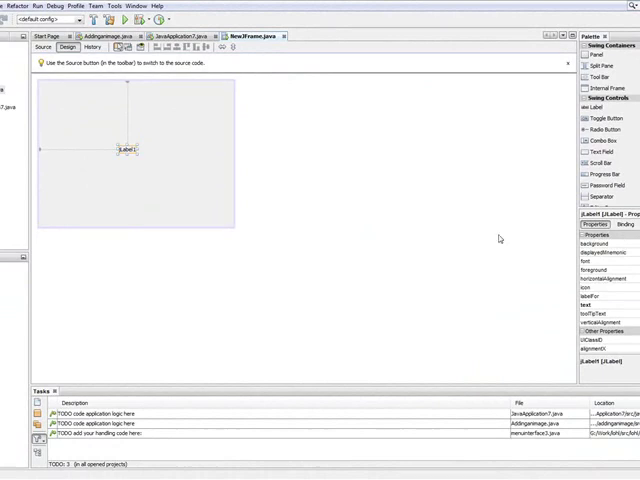
{"action": "mouse_move", "coordinate": [548, 220]}
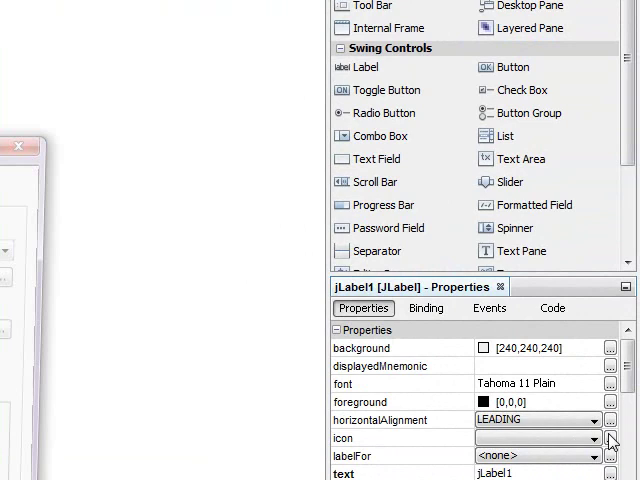
Edit jLabel1's icon property and choose the External Image source for browsing.
{"action": "left_click", "coordinate": [612, 438]}
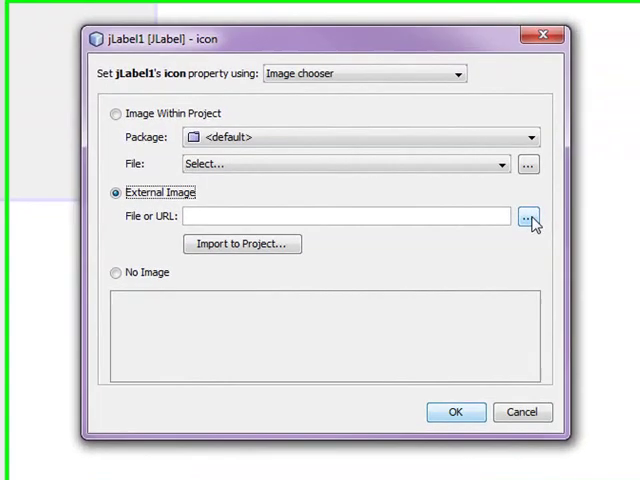
{"action": "left_click", "coordinate": [528, 216]}
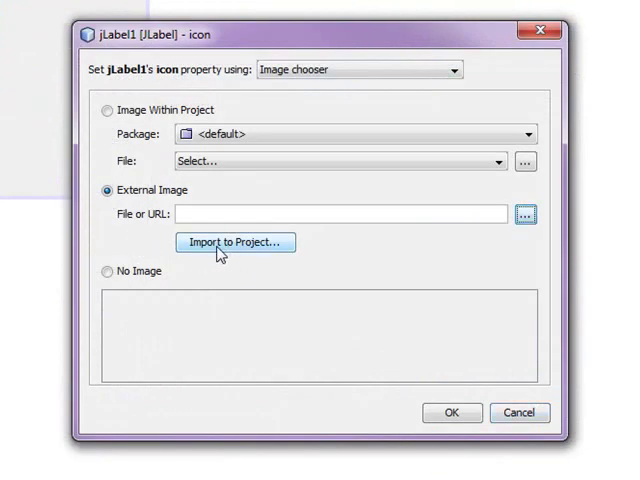
{"action": "mouse_move", "coordinate": [236, 242]}
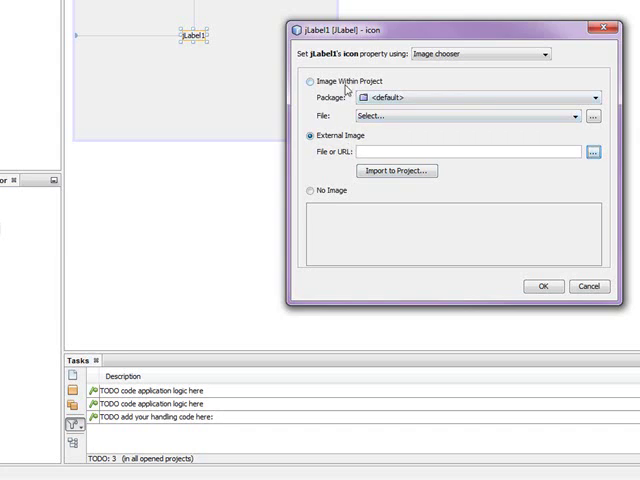
Close the icon property dialog, returning to the form with jLabel1.
{"action": "left_click", "coordinate": [588, 286]}
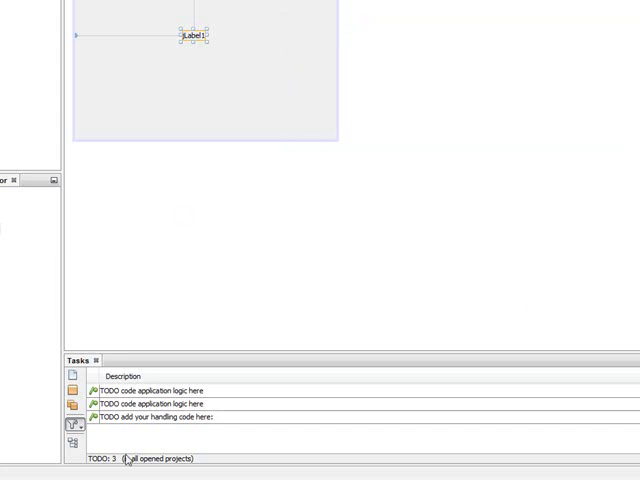